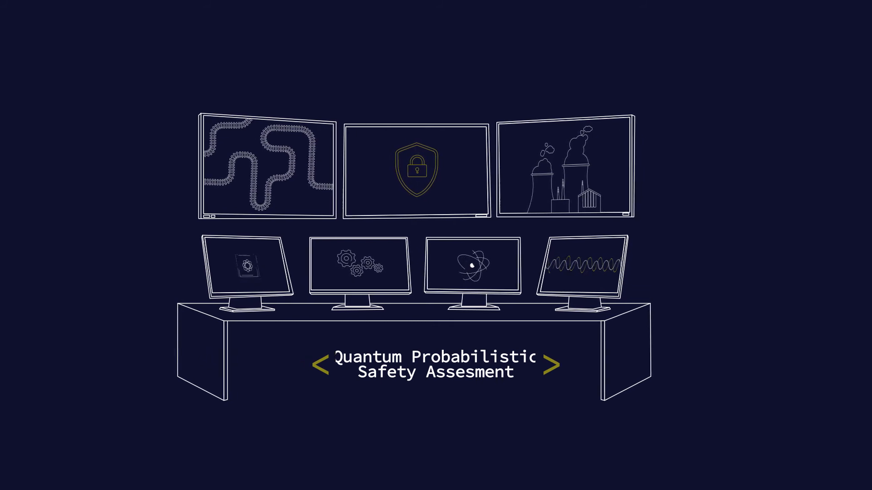
{"action": "left_click", "coordinate": [551, 364]}
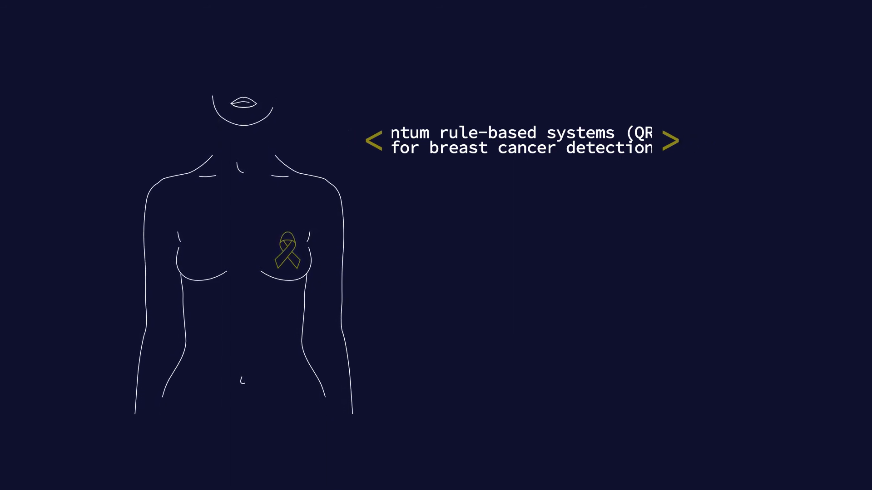
{"action": "left_click", "coordinate": [672, 139]}
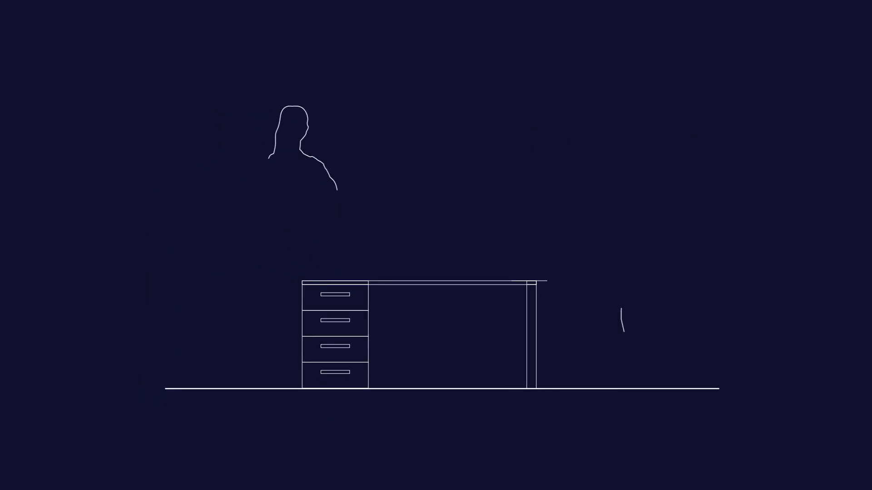